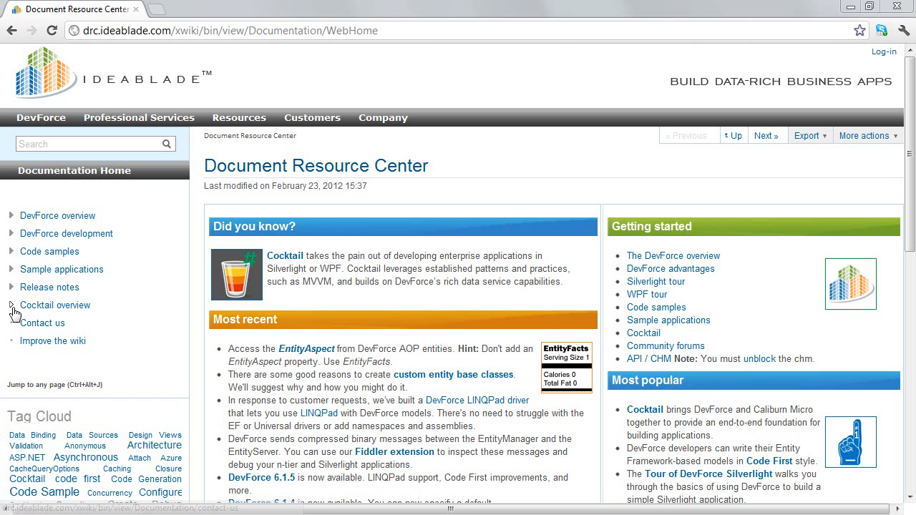
Open the TempHire reference application page from Cocktail overview and scroll to Screen harness
click(10, 306)
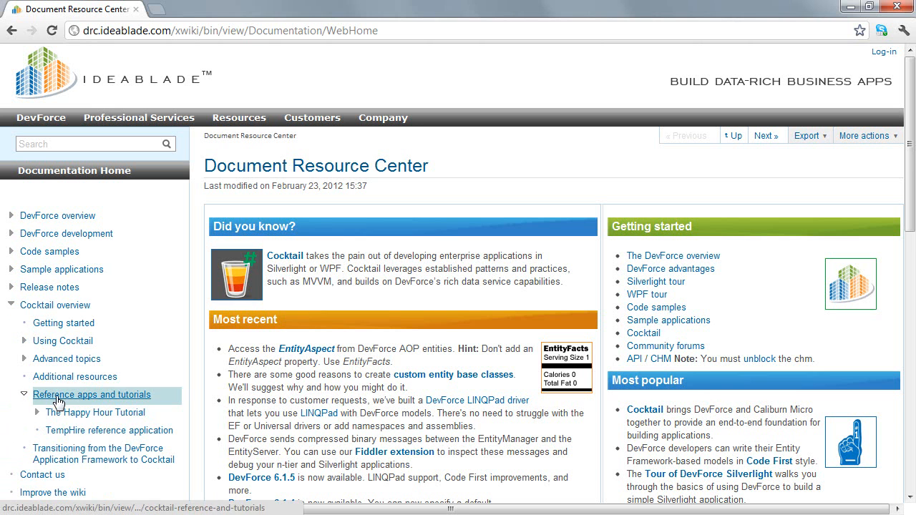
click(109, 430)
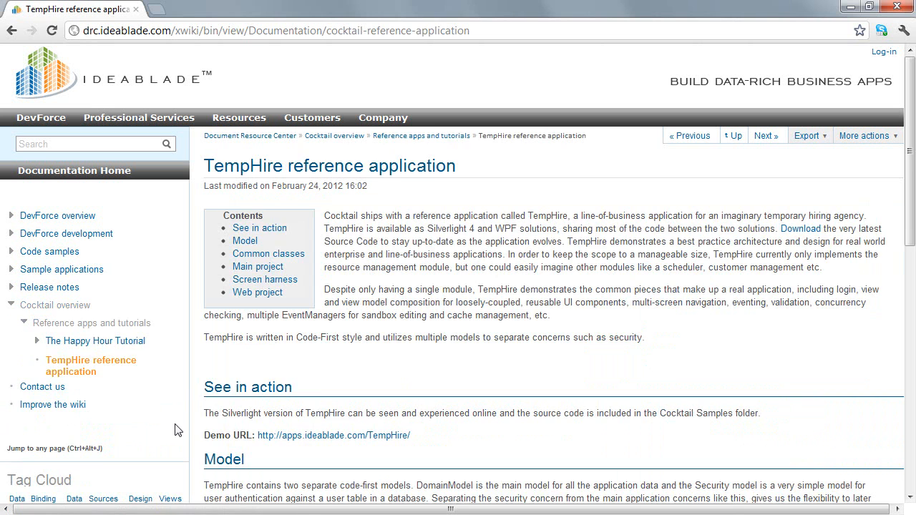
scroll(down, 3)
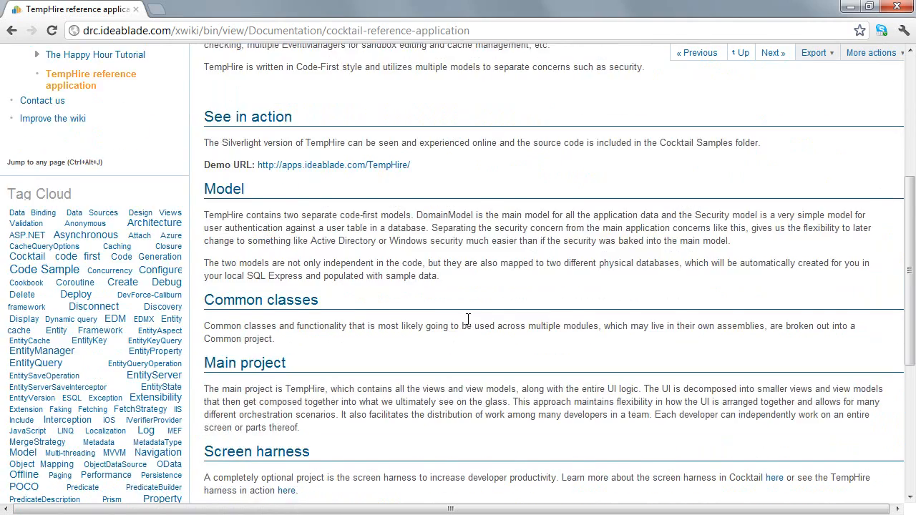
scroll(down, 3)
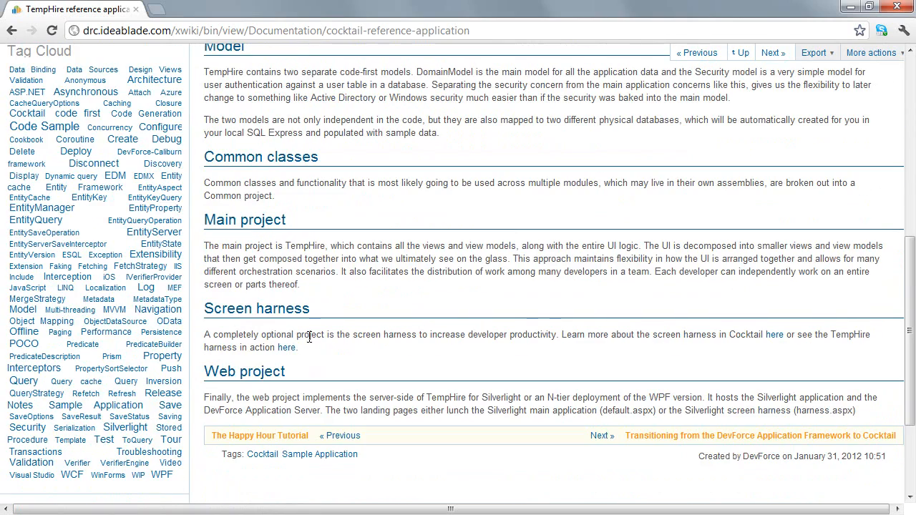
mouse_move(318, 322)
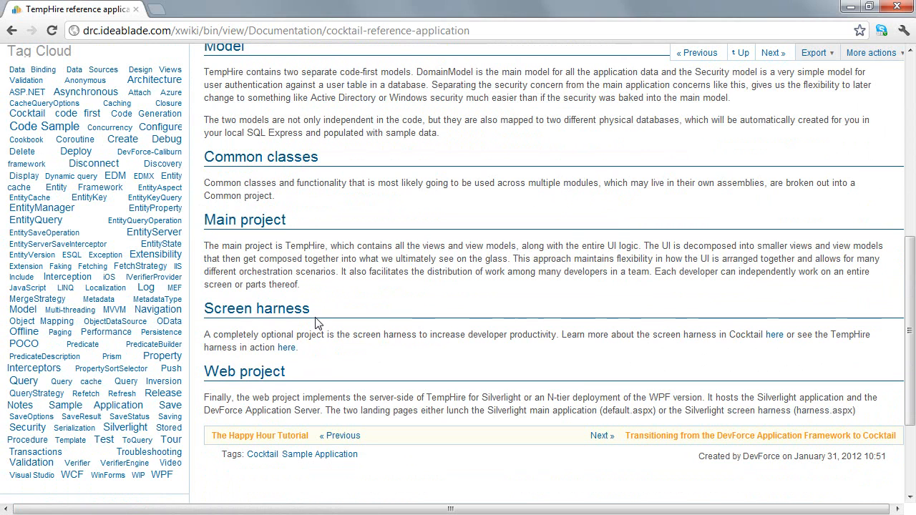
mouse_move(291, 361)
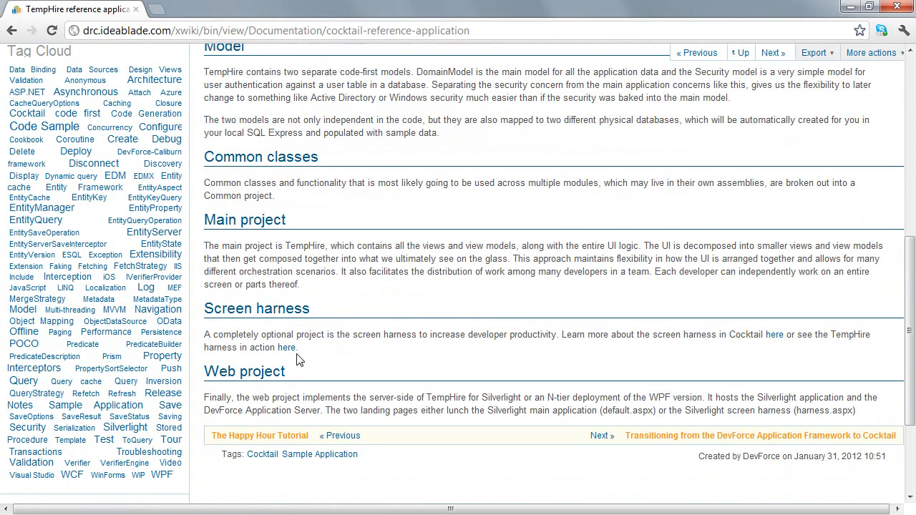
mouse_move(285, 347)
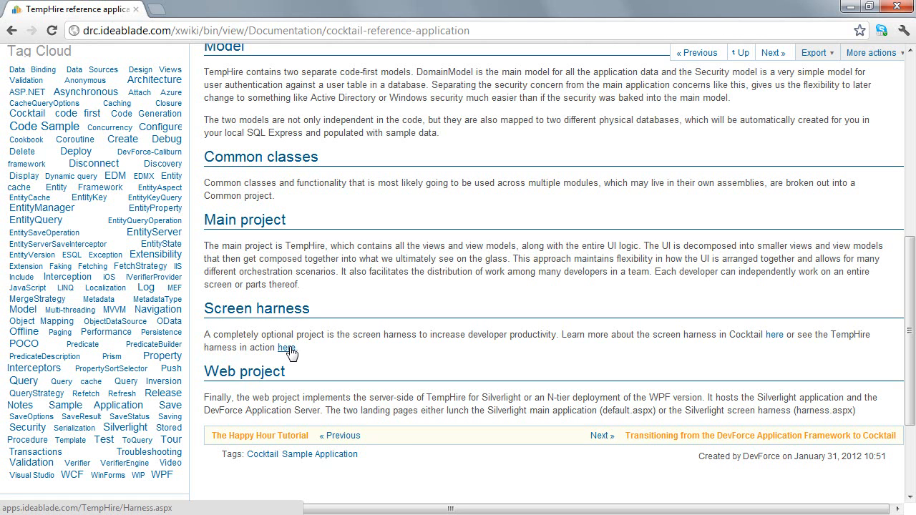
click(283, 348)
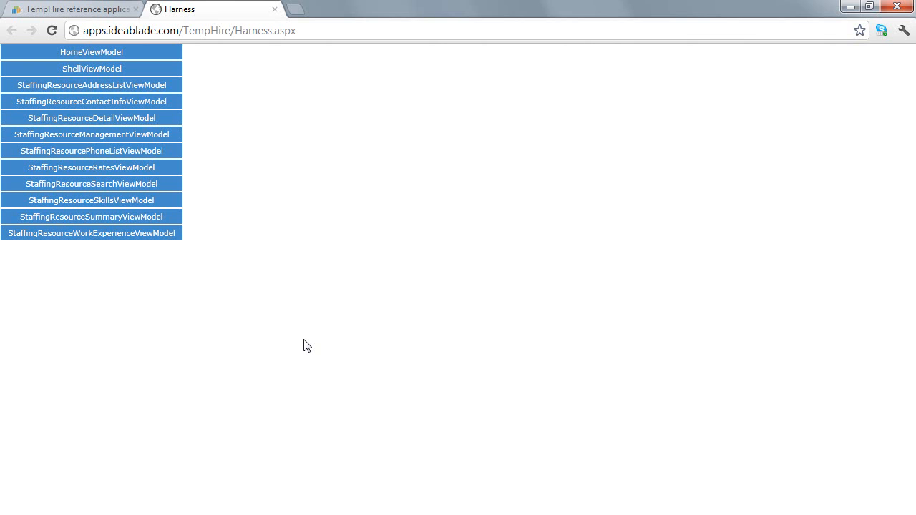
mouse_move(289, 295)
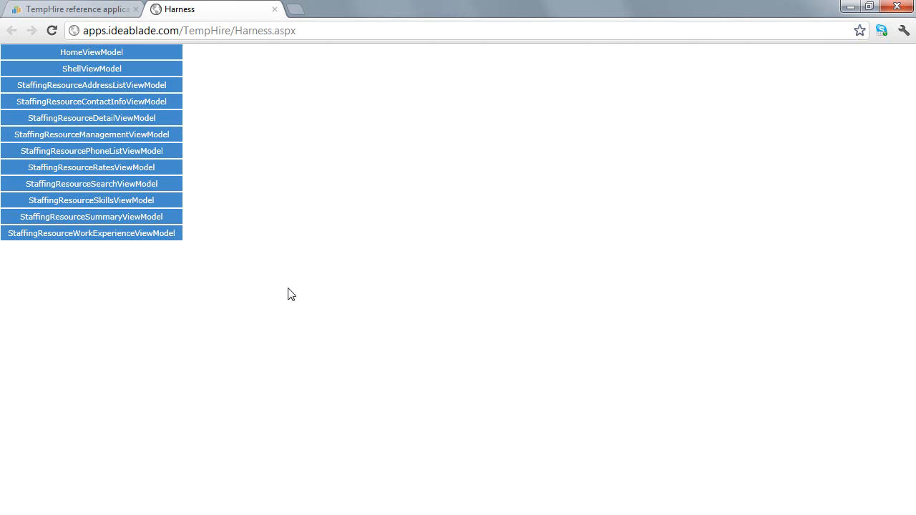
mouse_move(370, 278)
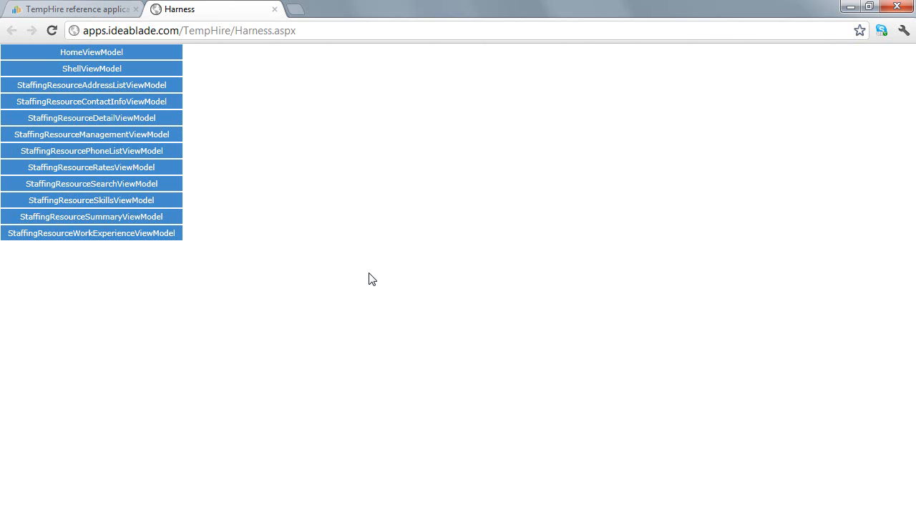
mouse_move(206, 225)
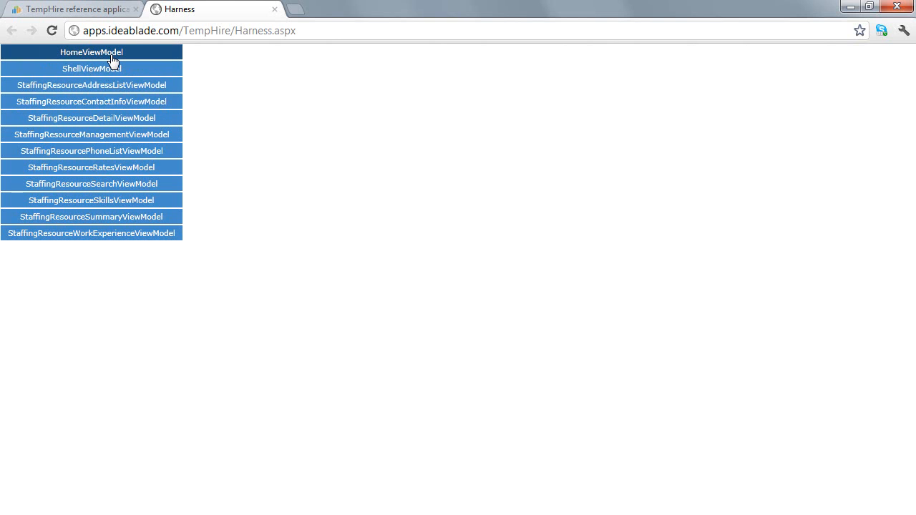
Load HomeViewModel's welcome view and ShellViewModel's login shell in the harness
click(91, 68)
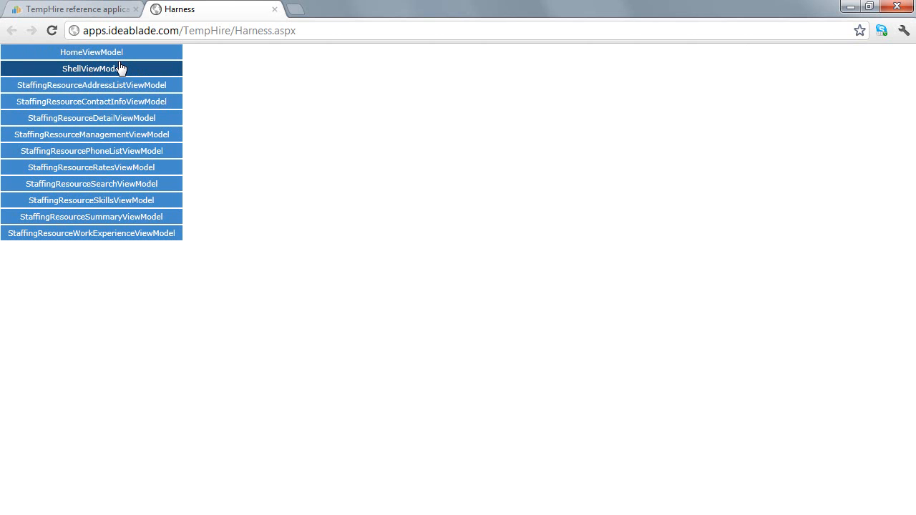
click(92, 55)
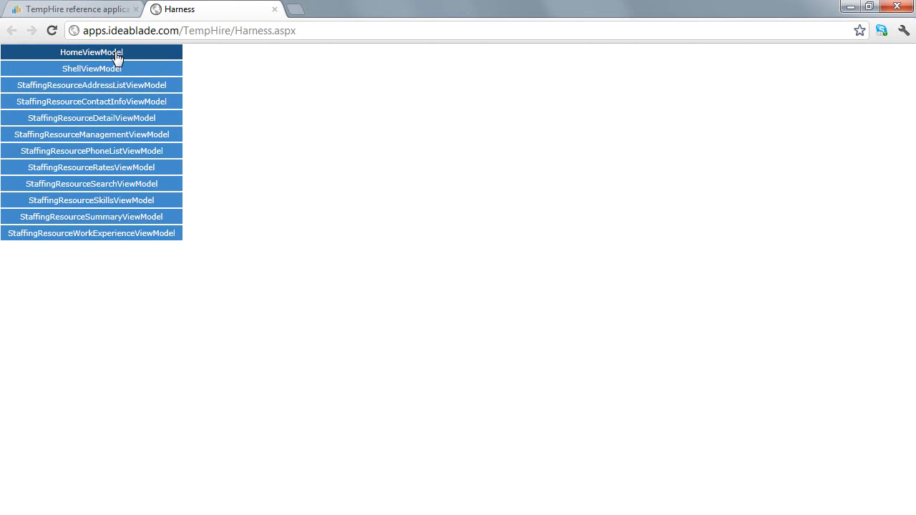
click(92, 54)
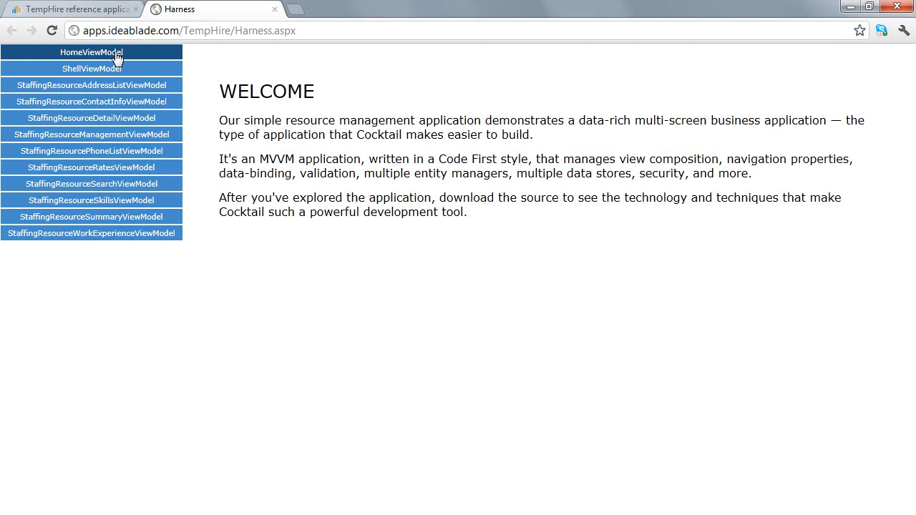
mouse_move(362, 143)
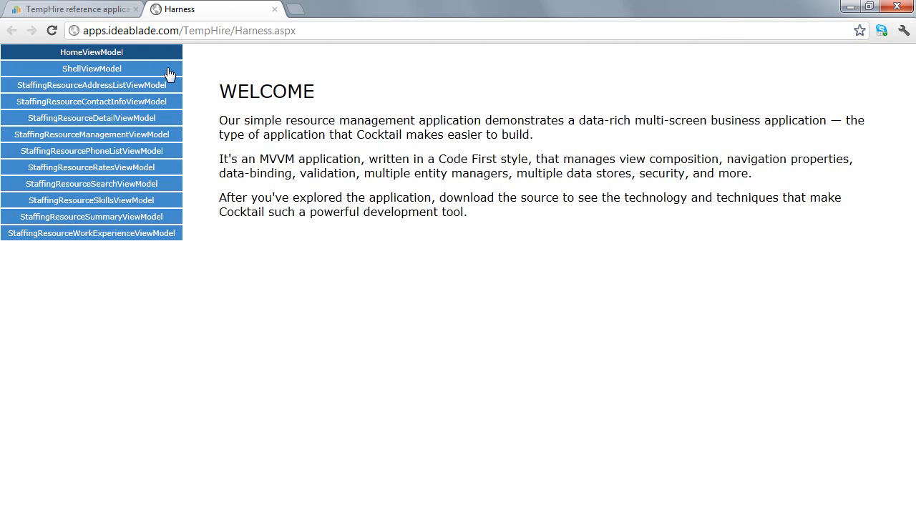
mouse_move(251, 144)
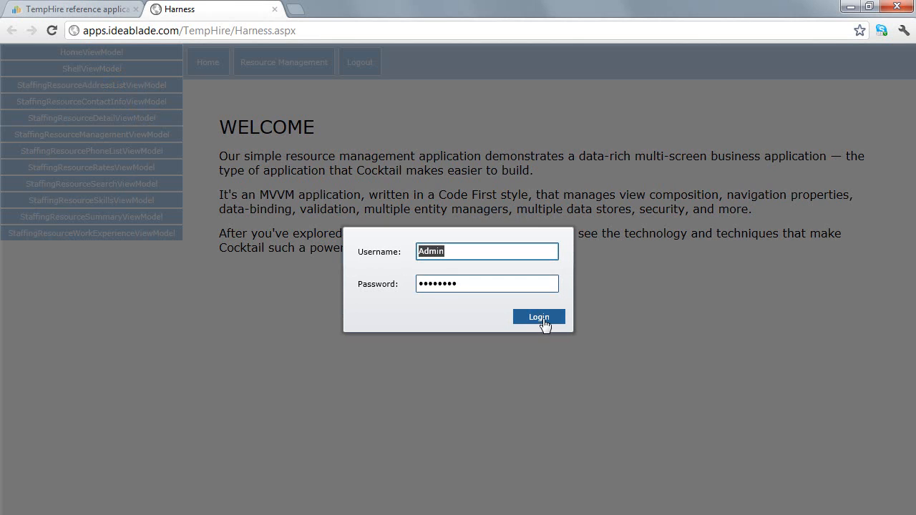
Log in as Admin and open Resource Management showing Steven T Buchanan's details
click(539, 316)
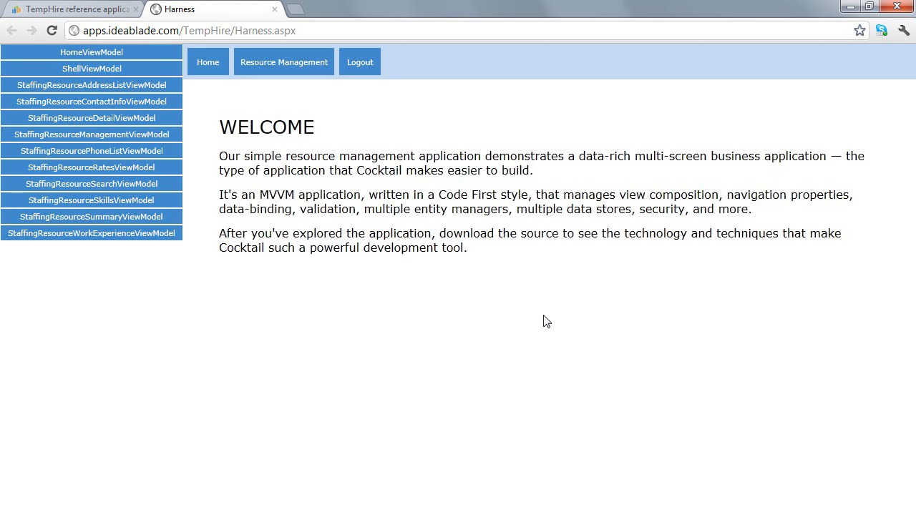
mouse_move(312, 68)
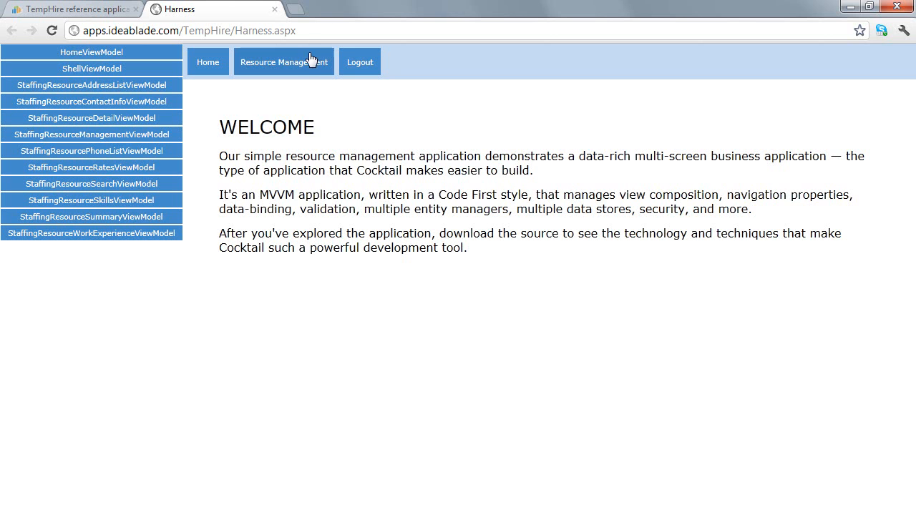
click(283, 62)
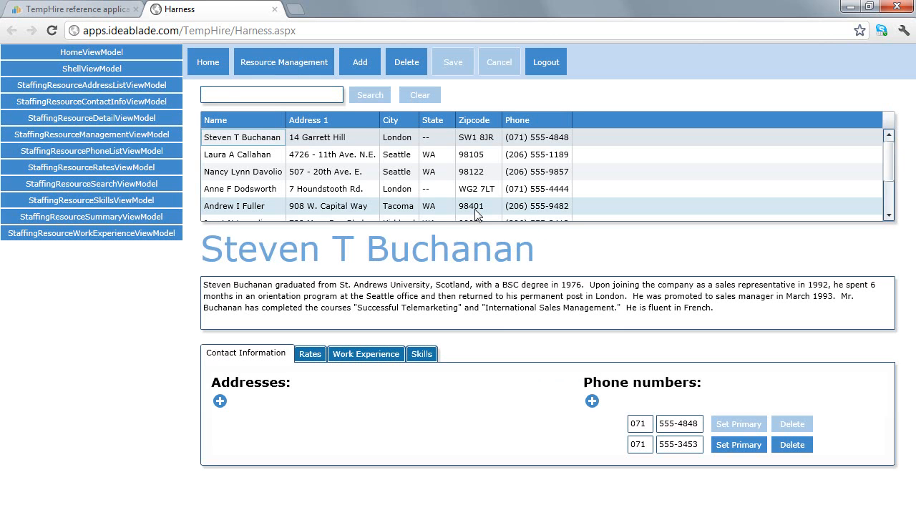
click(219, 401)
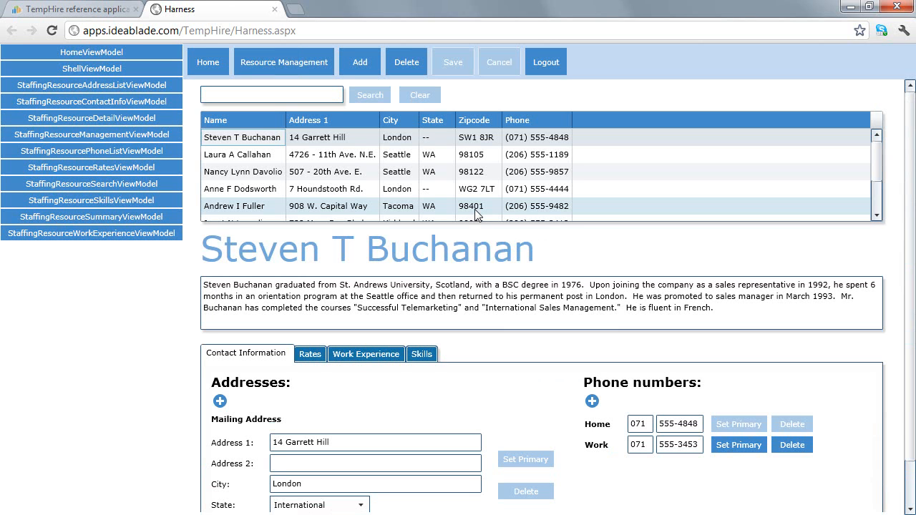
mouse_move(385, 213)
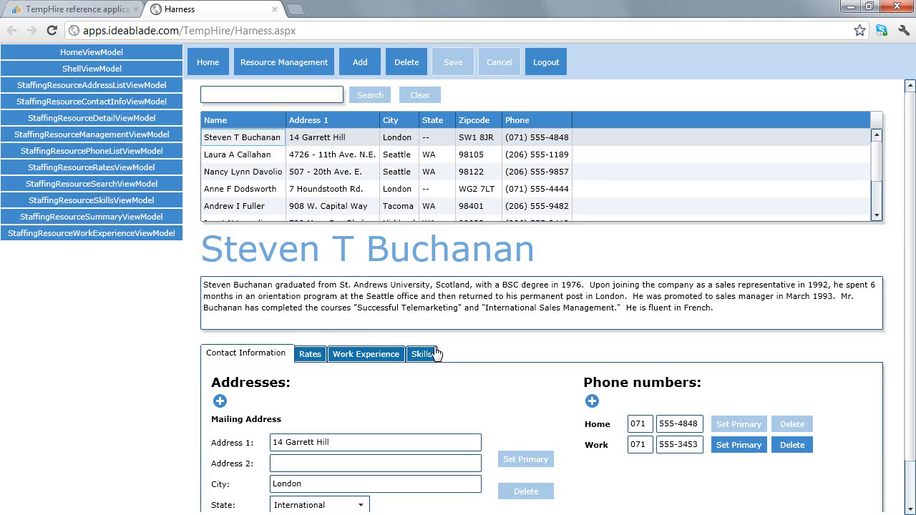
Load StaffingResourcePhoneListViewModel to show the phone list view alone
click(639, 445)
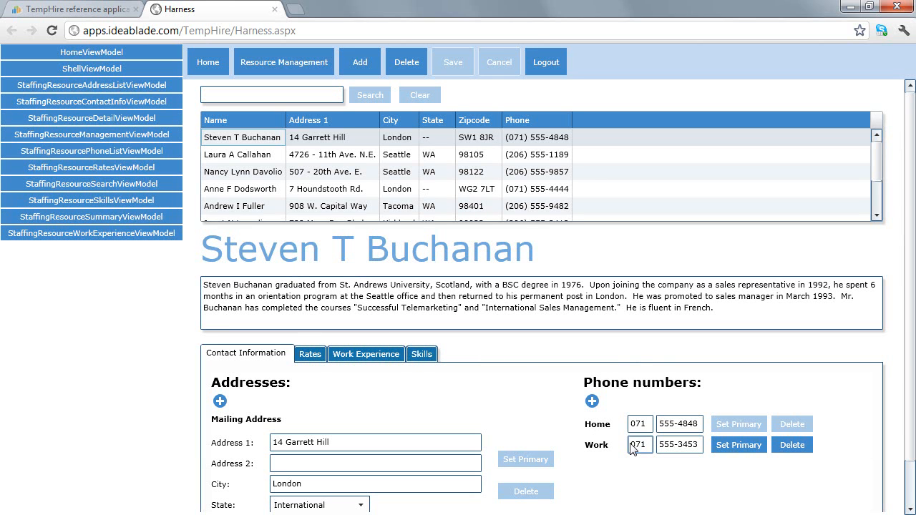
mouse_move(150, 162)
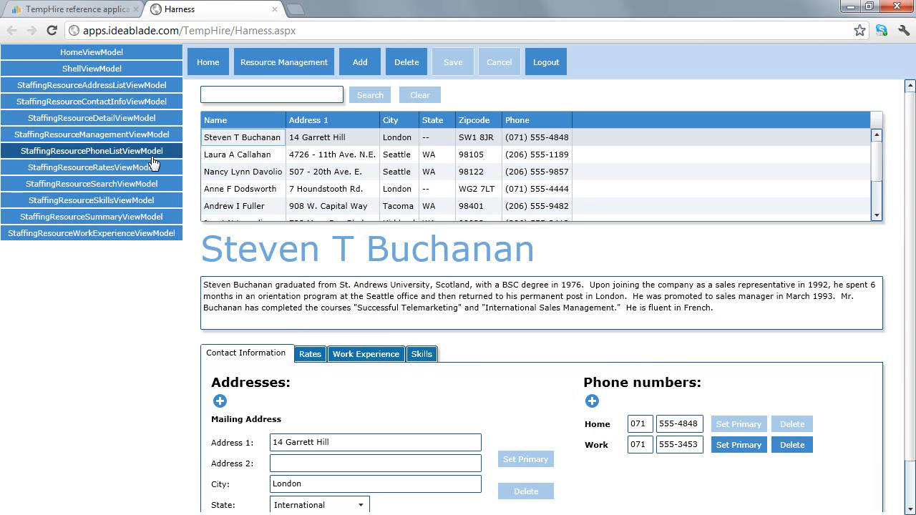
mouse_move(159, 149)
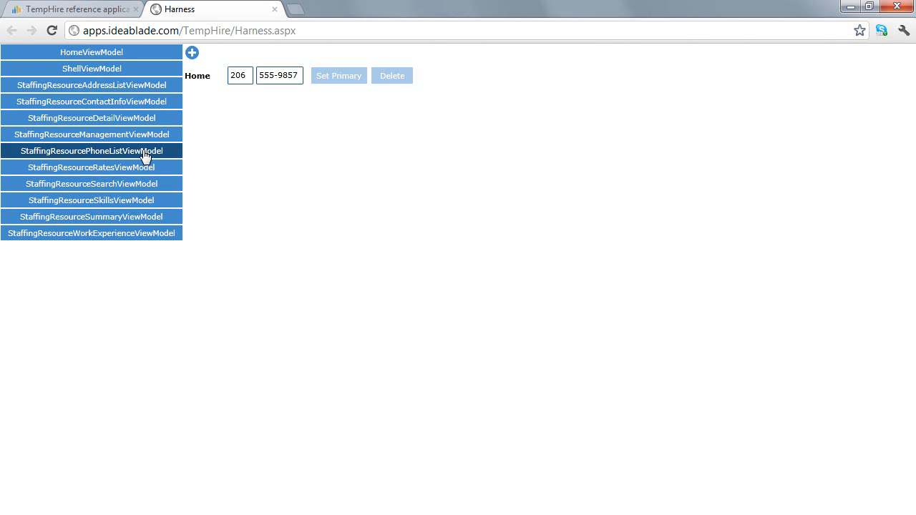
mouse_move(349, 115)
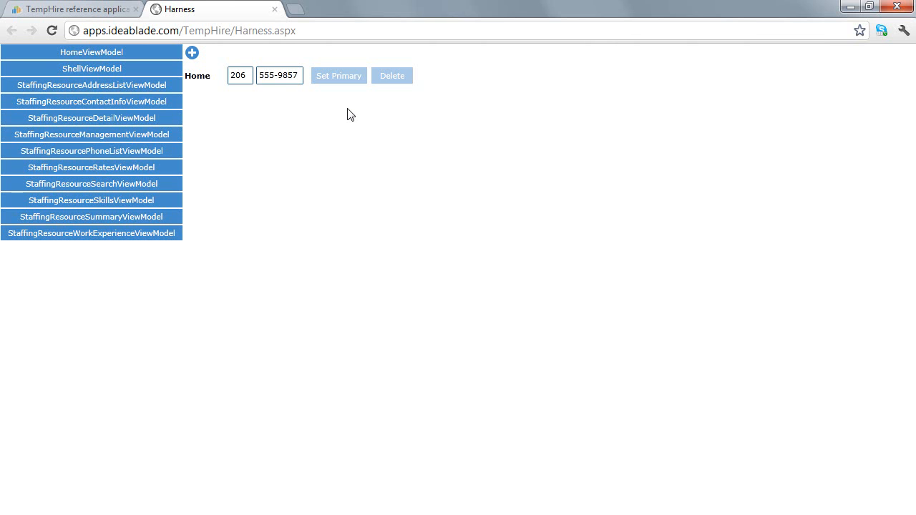
mouse_move(360, 91)
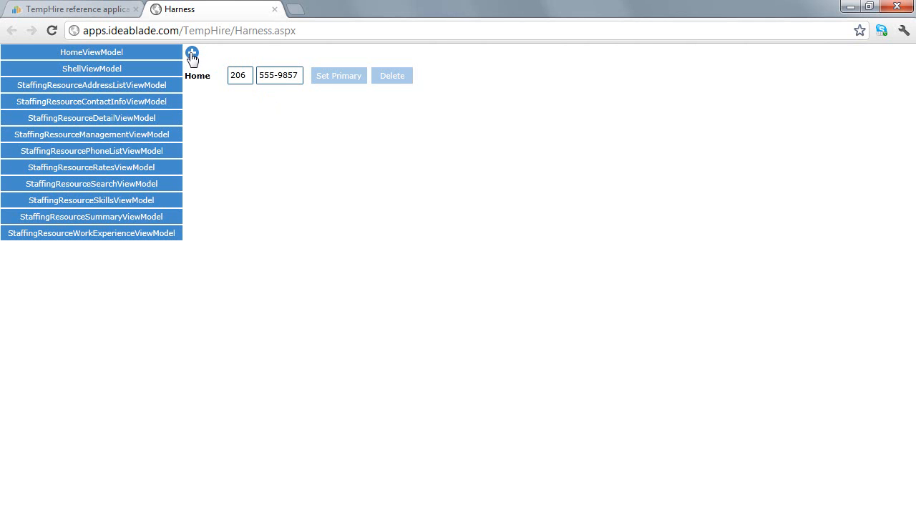
click(191, 51)
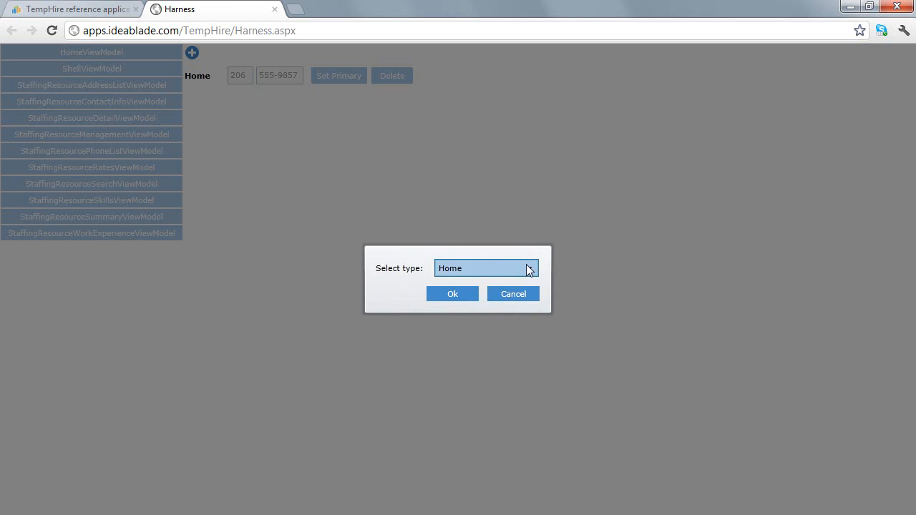
click(452, 294)
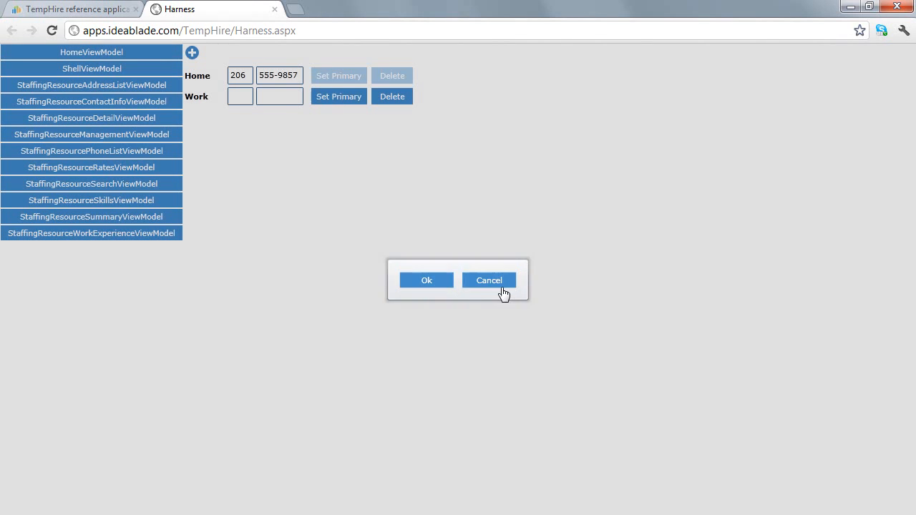
click(489, 280)
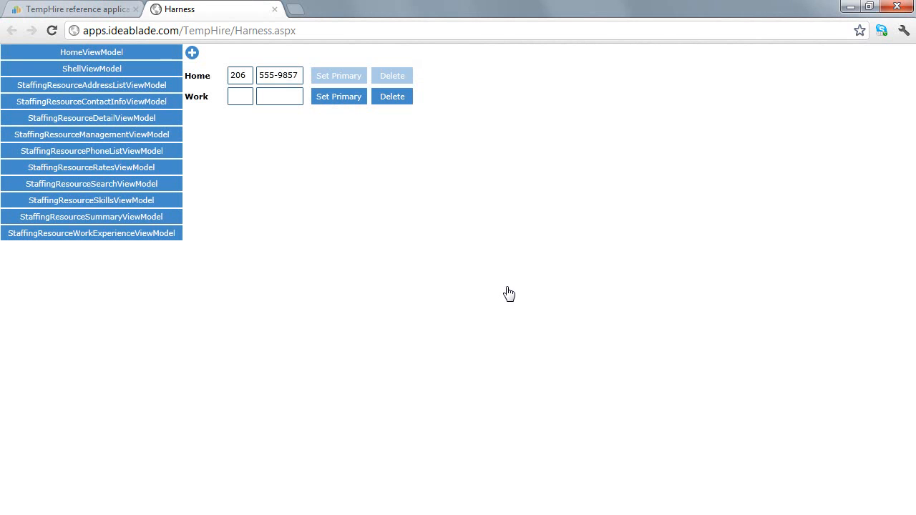
mouse_move(509, 292)
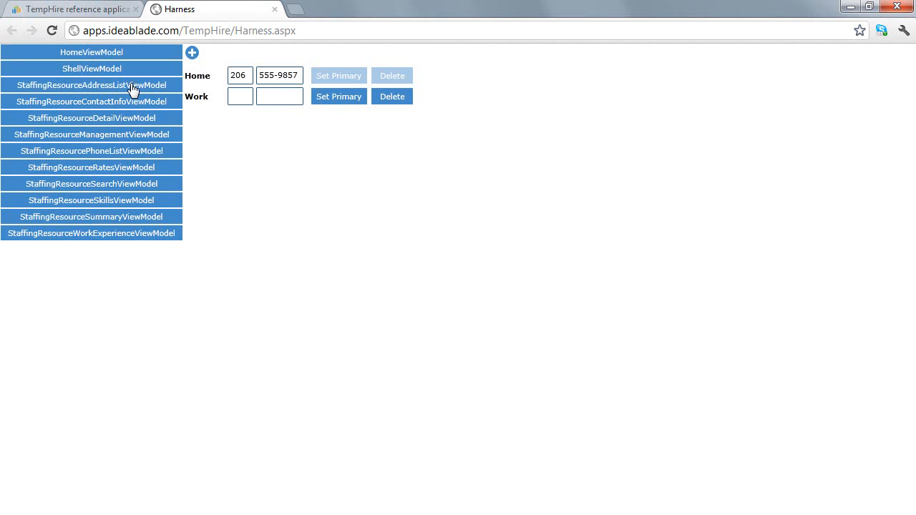
Load StaffingResourceContactInfoViewModel to show addresses and phones together
click(92, 84)
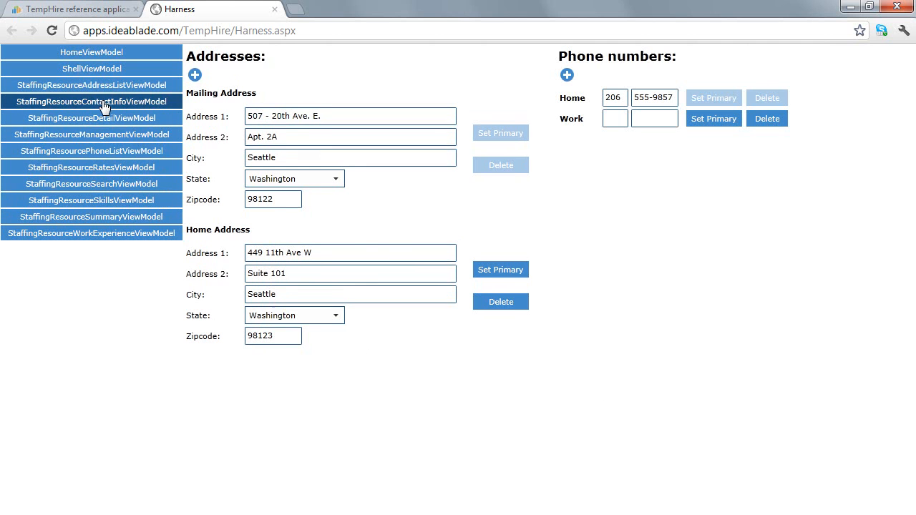
mouse_move(470, 288)
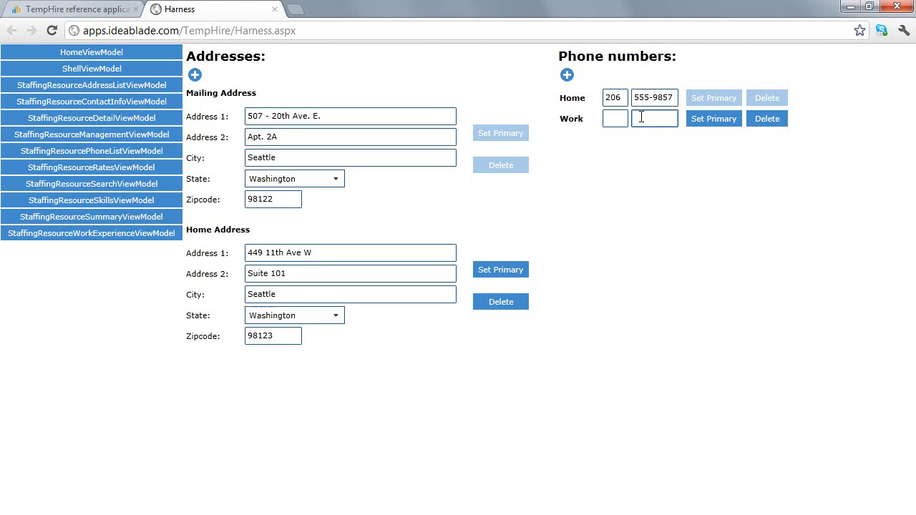
Add a Work Address entry after the Mailing and Home addresses, dismissing the leftover prompt
click(194, 73)
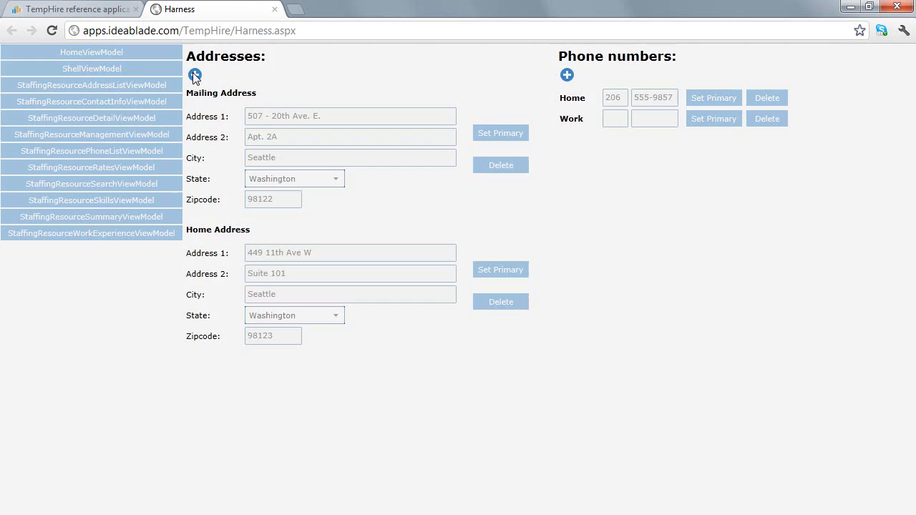
click(195, 74)
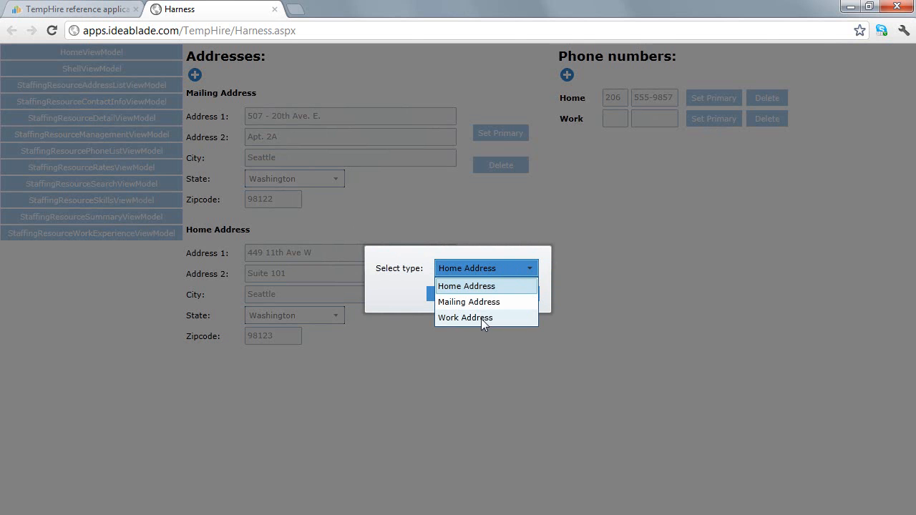
click(465, 318)
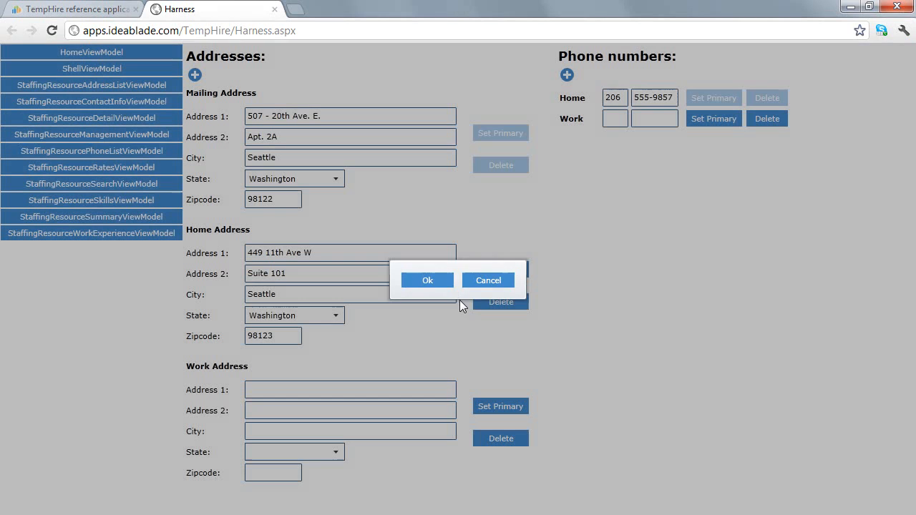
click(427, 279)
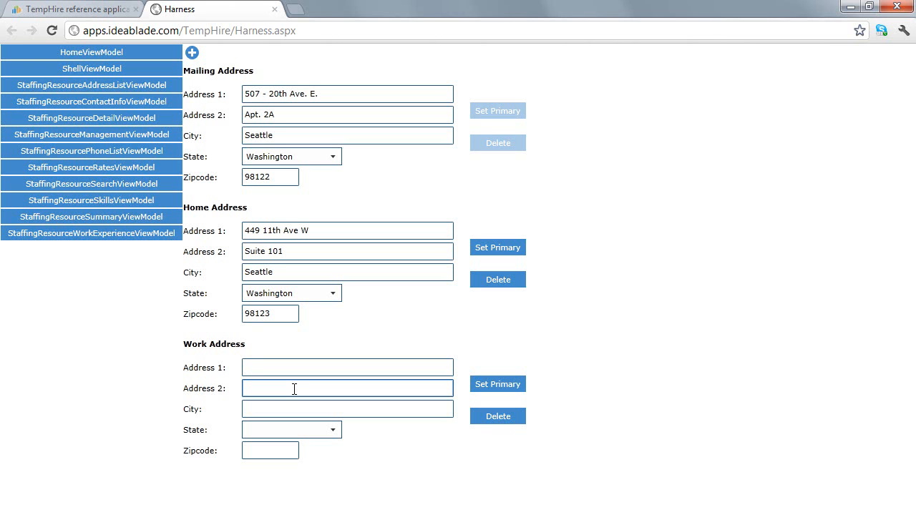
mouse_move(304, 356)
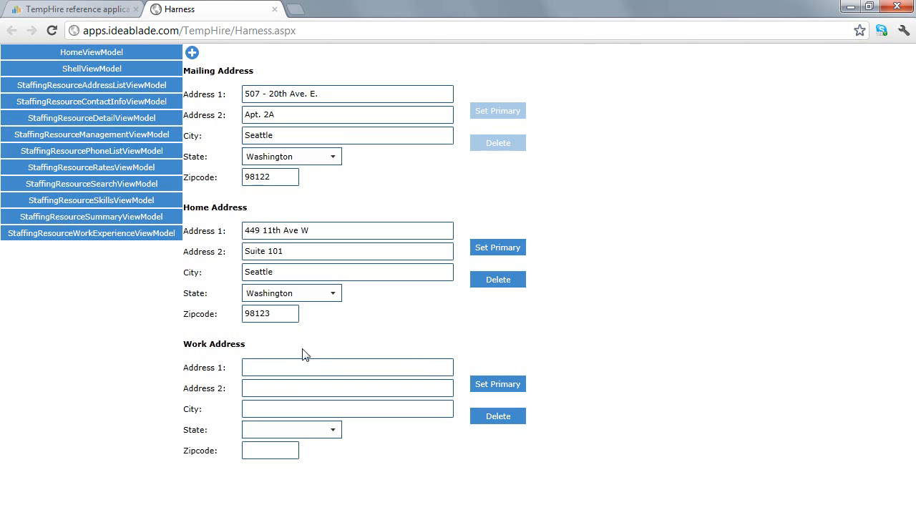
mouse_move(423, 359)
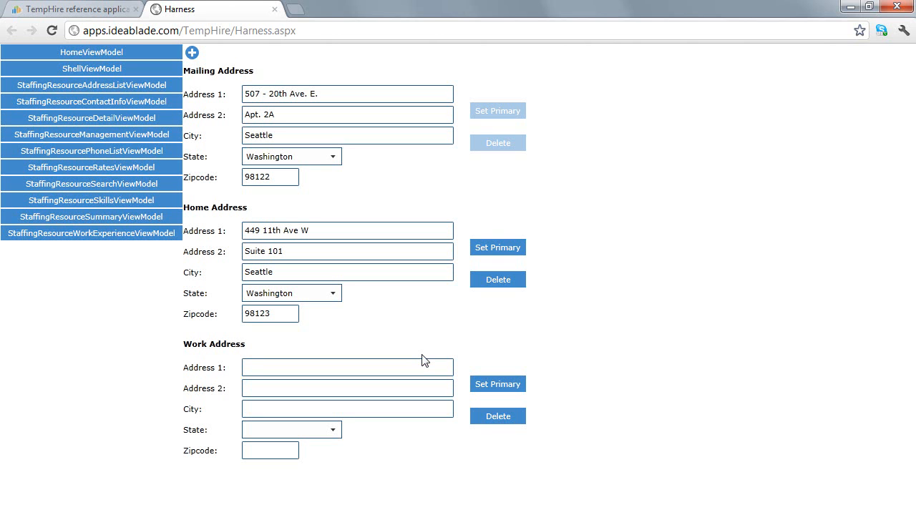
mouse_move(100, 200)
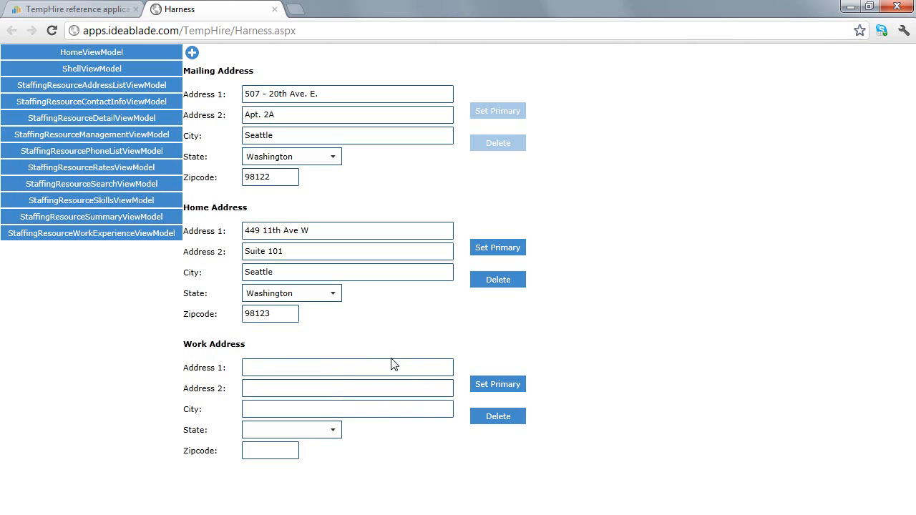
mouse_move(94, 101)
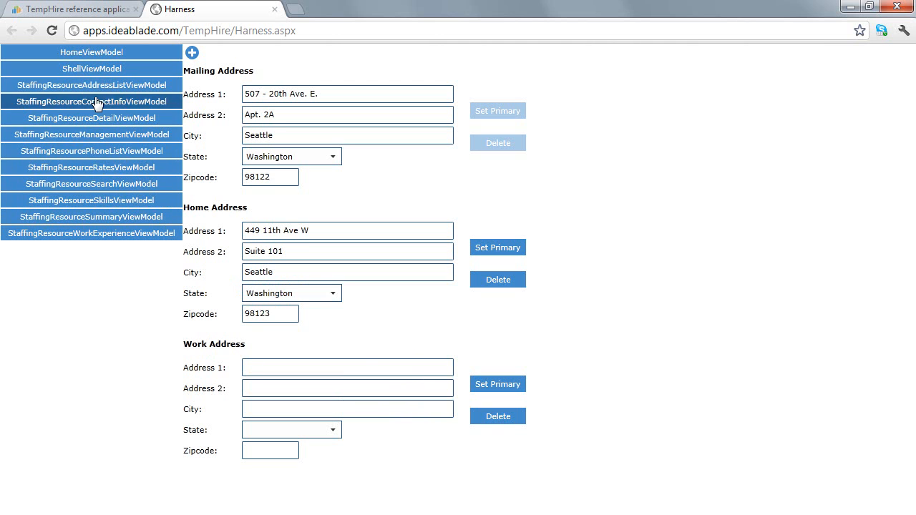
Reload StaffingResourceContactInfoViewModel from the left-hand view model list
click(91, 101)
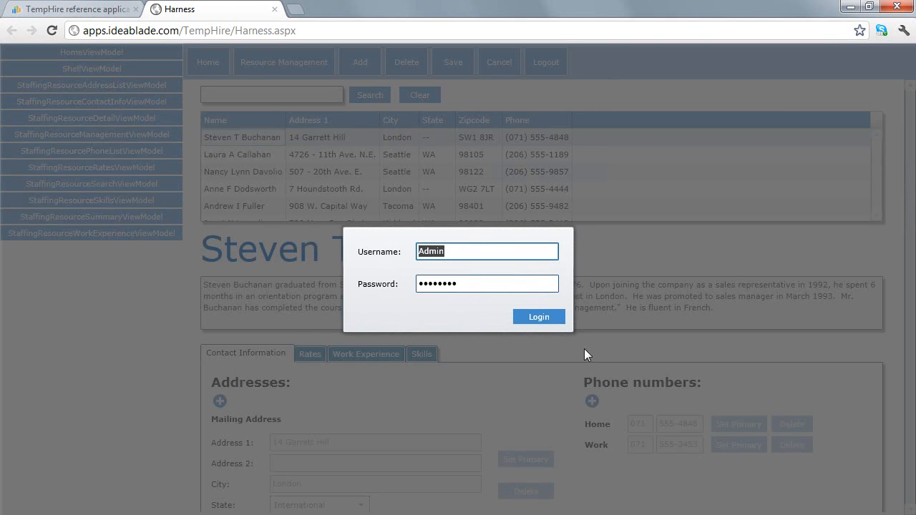
Submit the Admin login to load Steven T Buchanan's London contact details
click(538, 316)
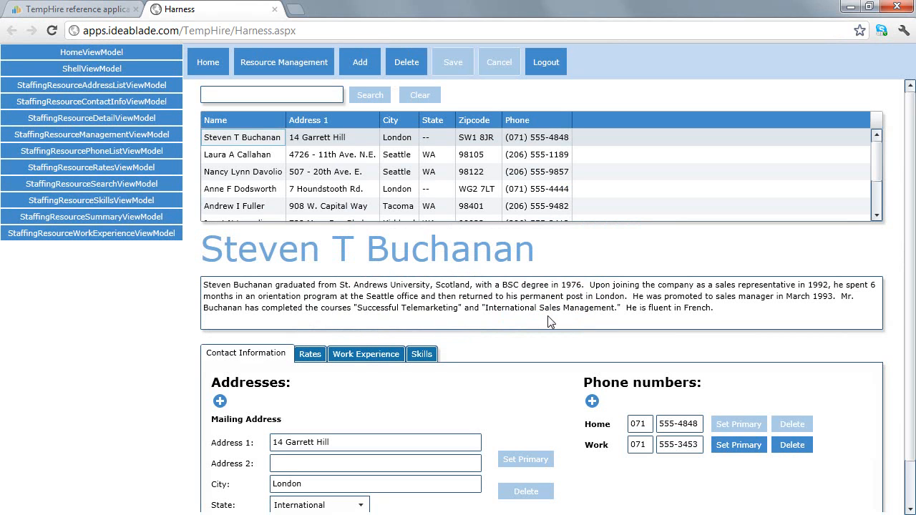
mouse_move(190, 208)
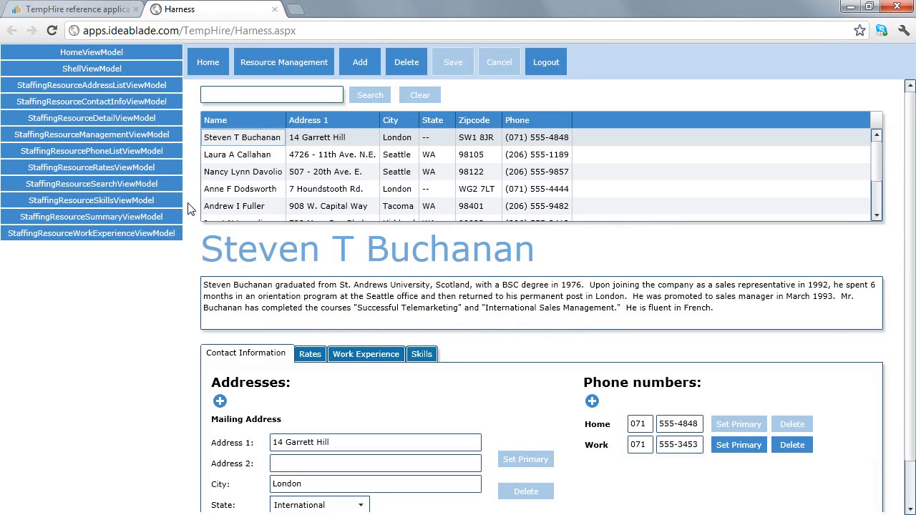
mouse_move(124, 115)
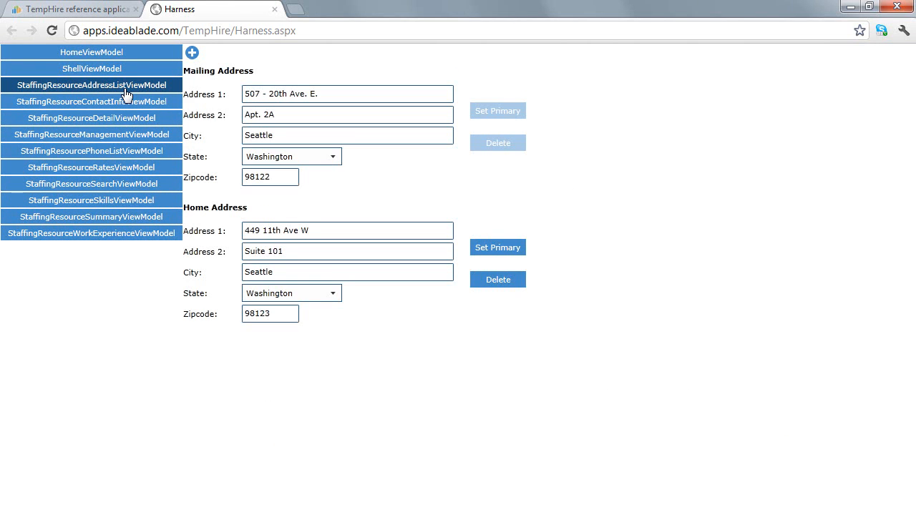
mouse_move(141, 86)
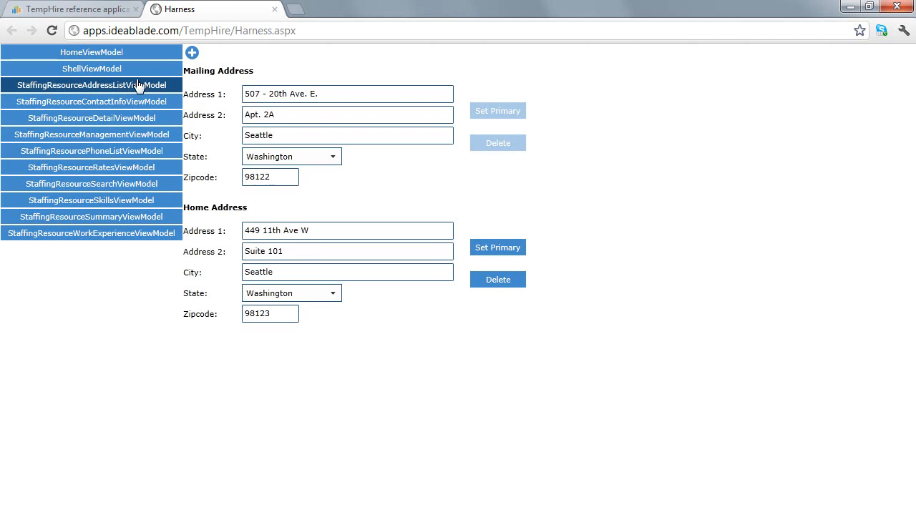
Load the contact info view, then StaffingResourceDetailViewModel for Nancy Lynn Davolio
click(91, 100)
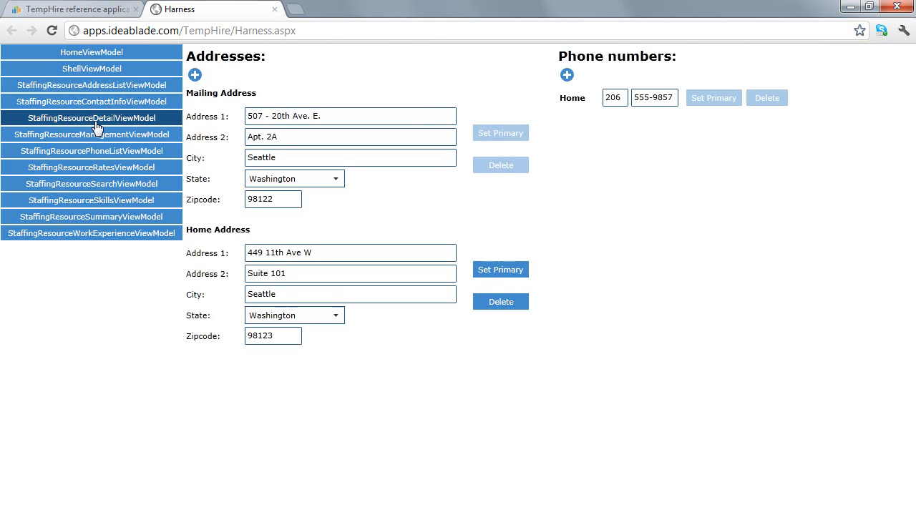
click(91, 117)
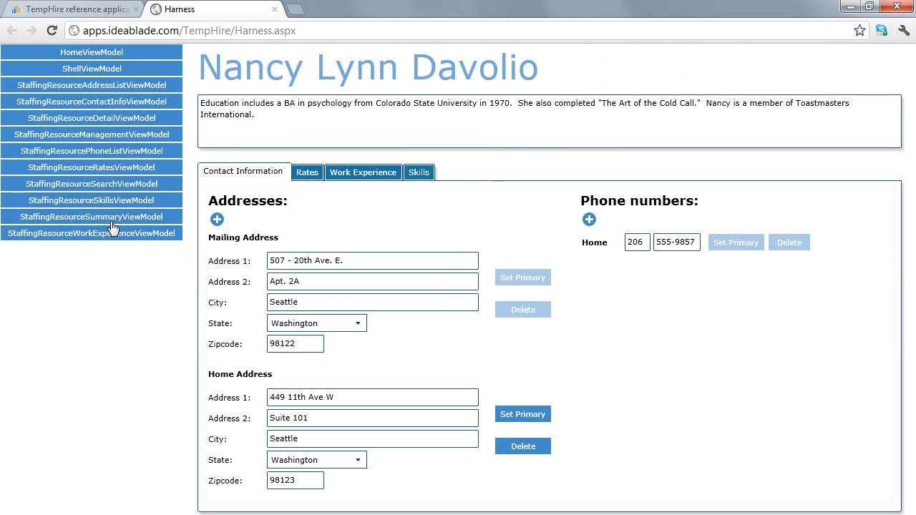
Show the name-and-biography summary, then the full management view with Steven T Buchanan's London details and phones
click(91, 217)
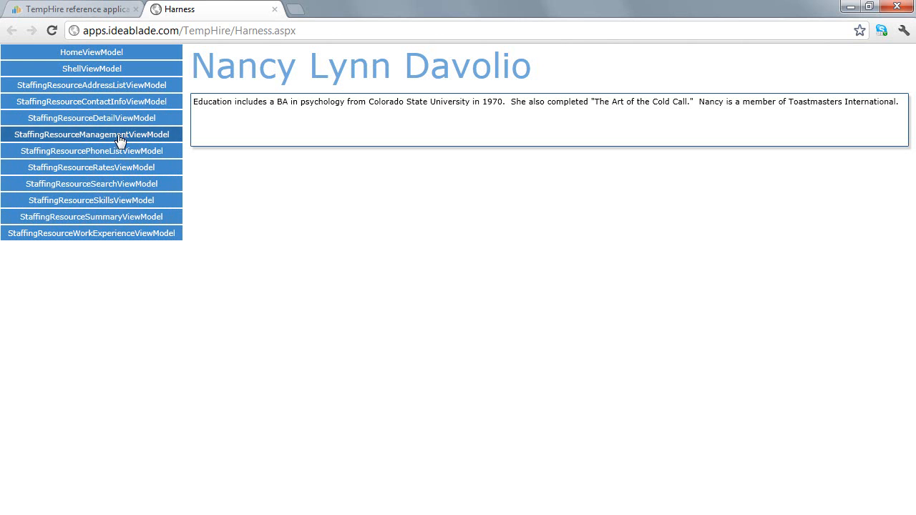
click(91, 135)
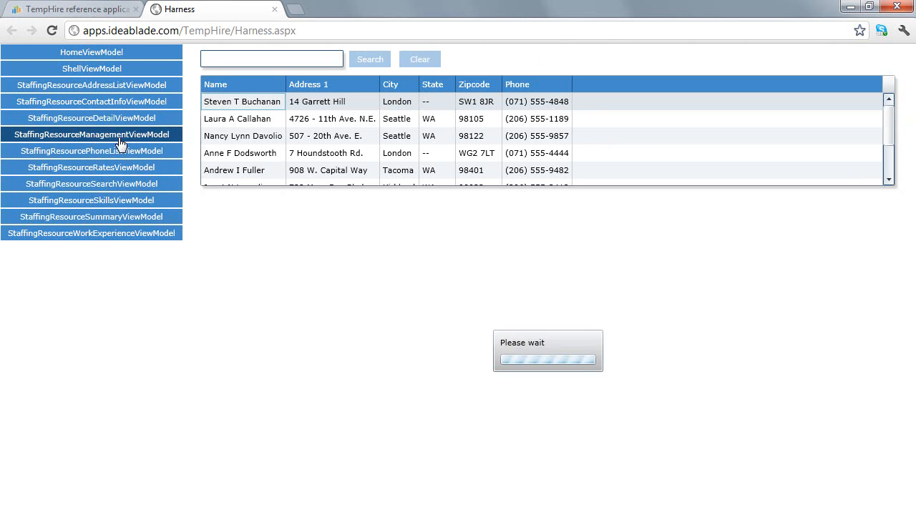
click(242, 101)
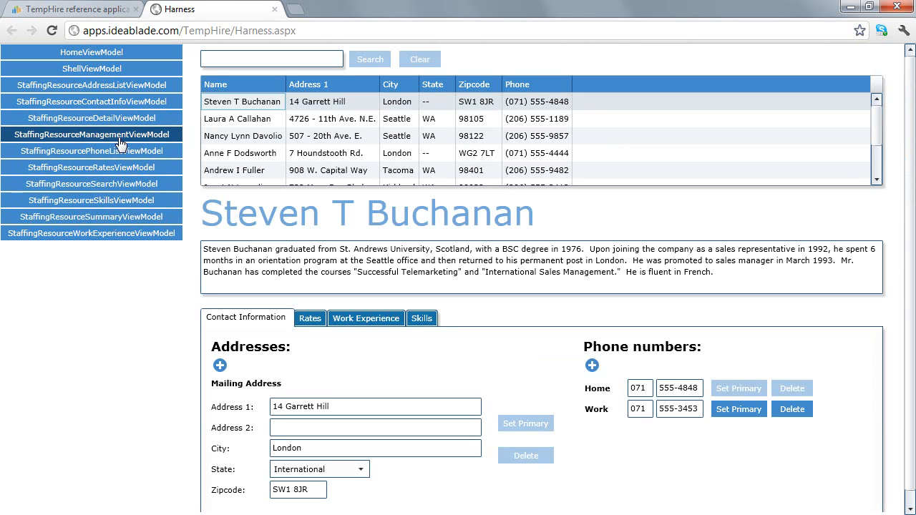